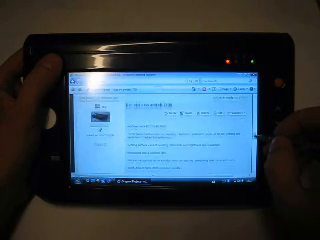
{"action": "scroll", "scroll_direction": "down", "scroll_amount": 3}
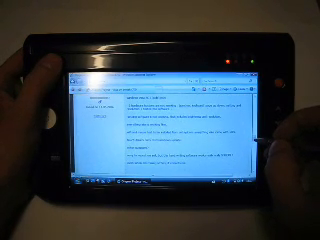